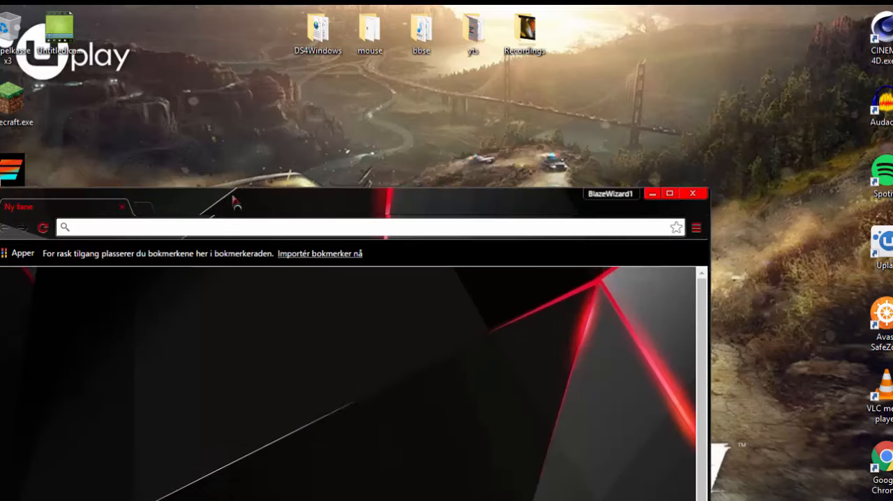
Maximize Chrome and search Google for 'custom mouse cursor windows 10'
click(669, 193)
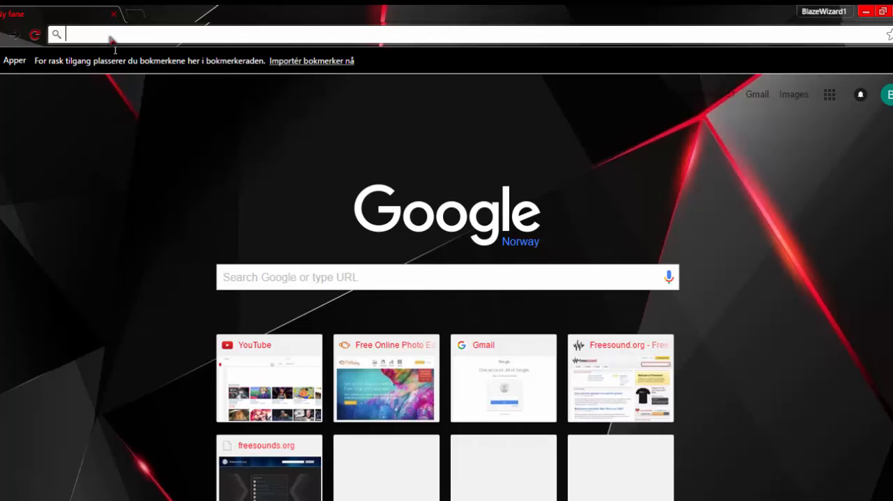
text(custom mouse cursor windows 10)
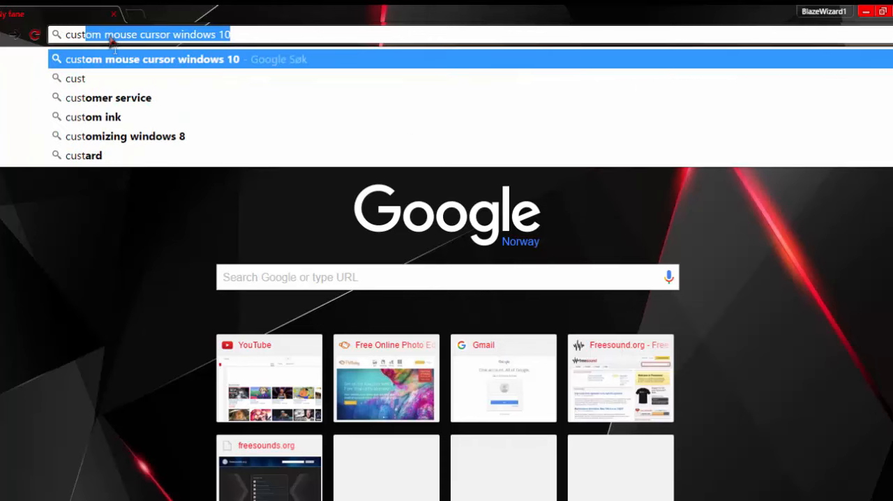
key(Return)
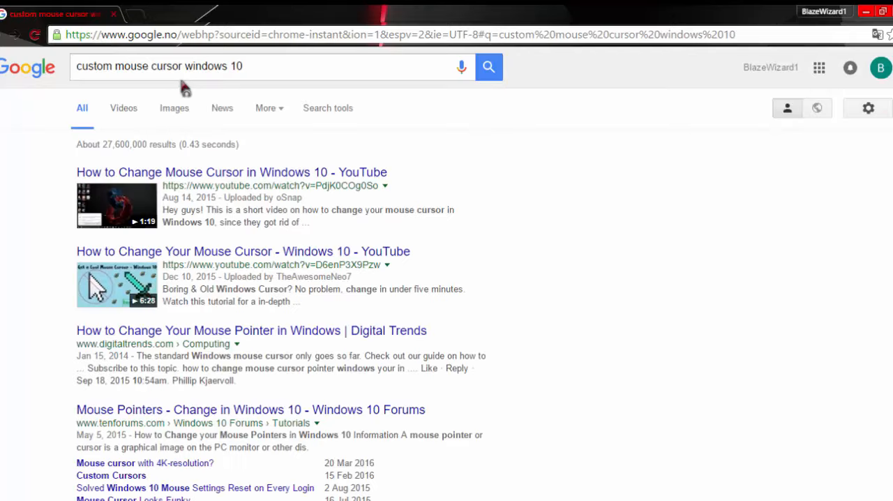
mouse_move(157, 252)
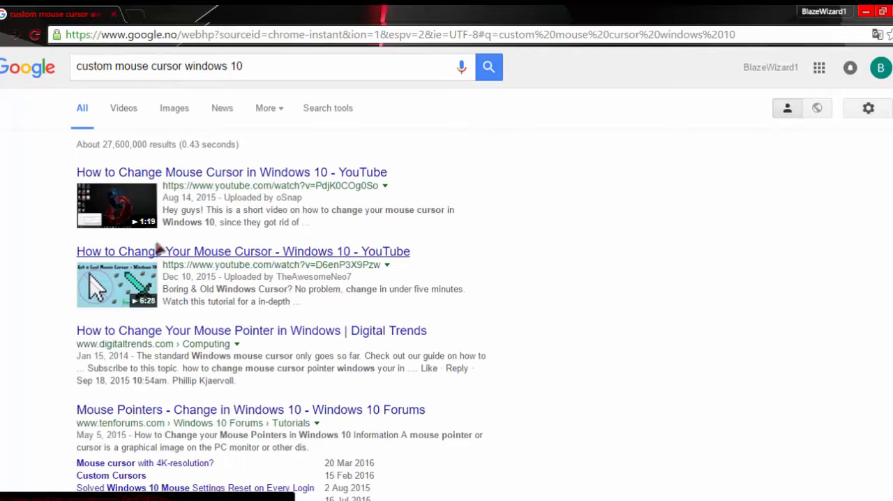
mouse_move(210, 342)
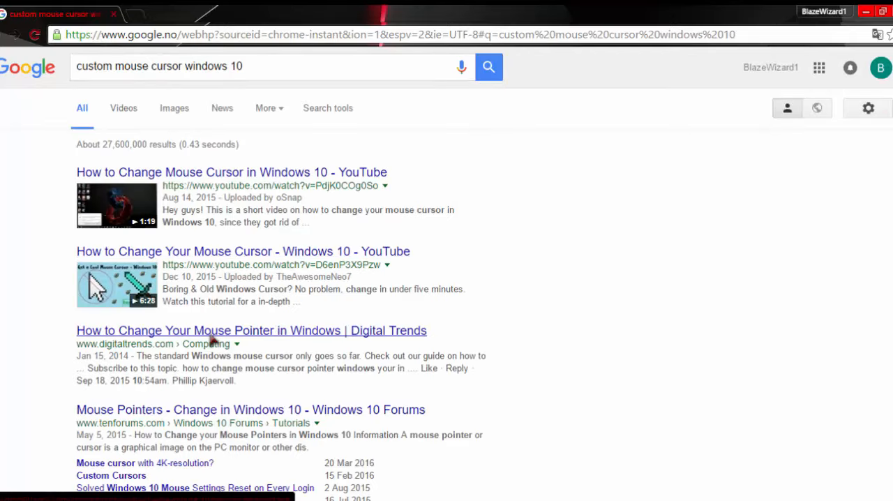
Open the 'Browsing Windows Cursors on DeviantArt' search result
scroll(down, 3)
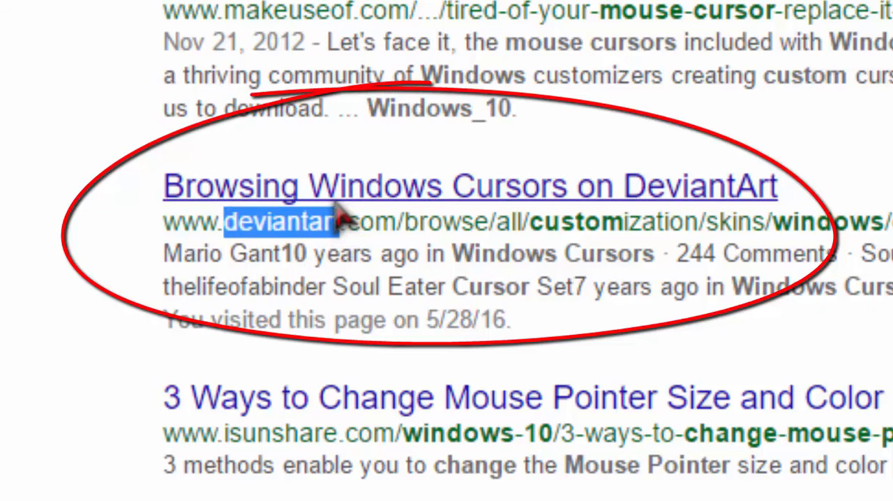
click(468, 185)
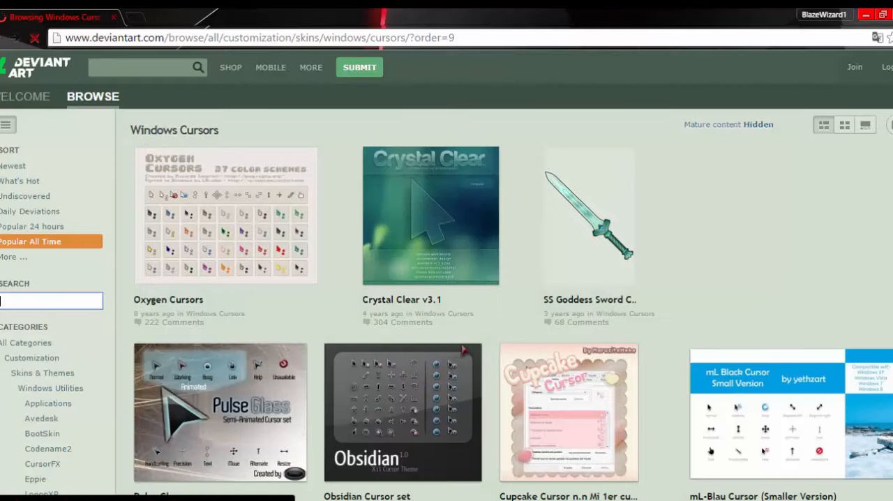
Scroll the DeviantArt Windows Cursors gallery and open the Mac OS X Cursor Pack
scroll(down, 3)
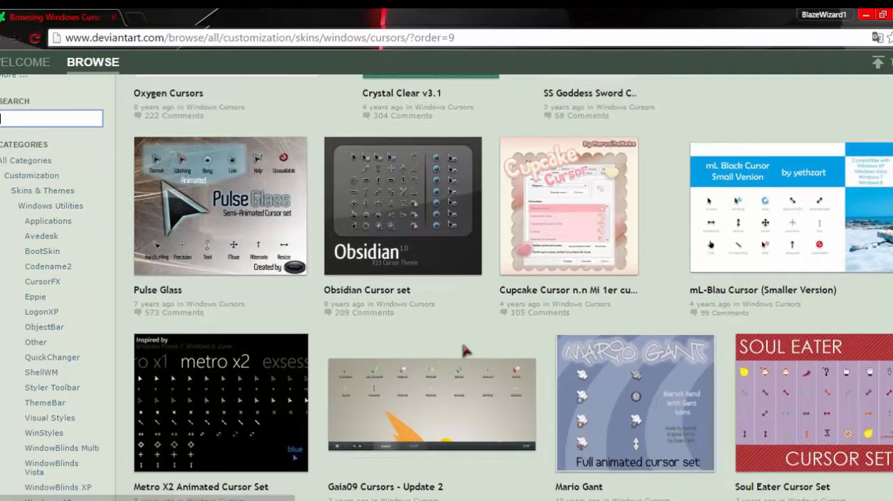
scroll(down, 3)
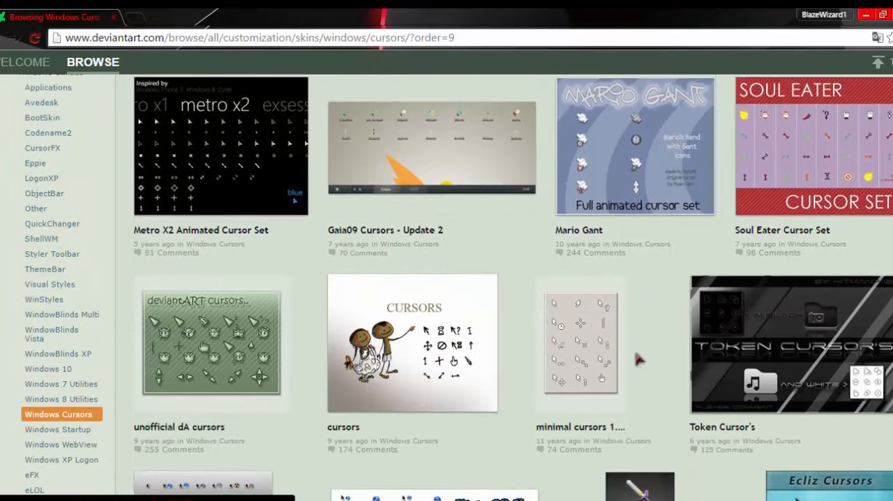
scroll(down, 3)
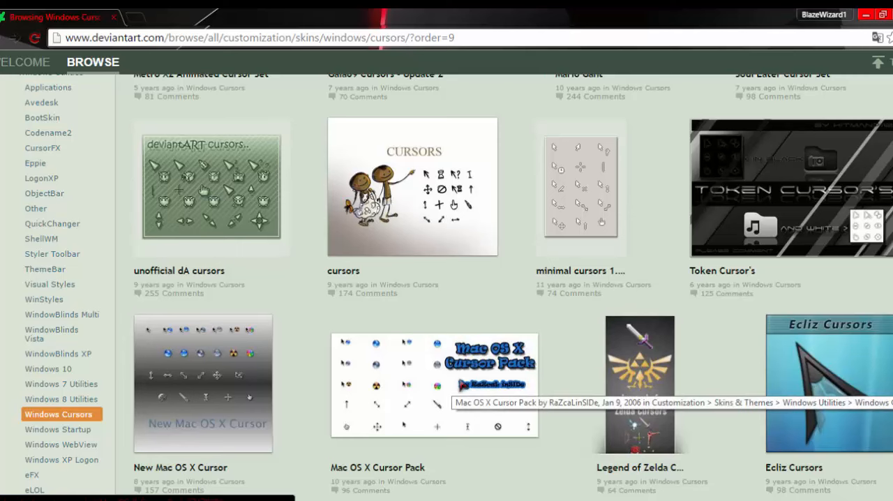
click(435, 384)
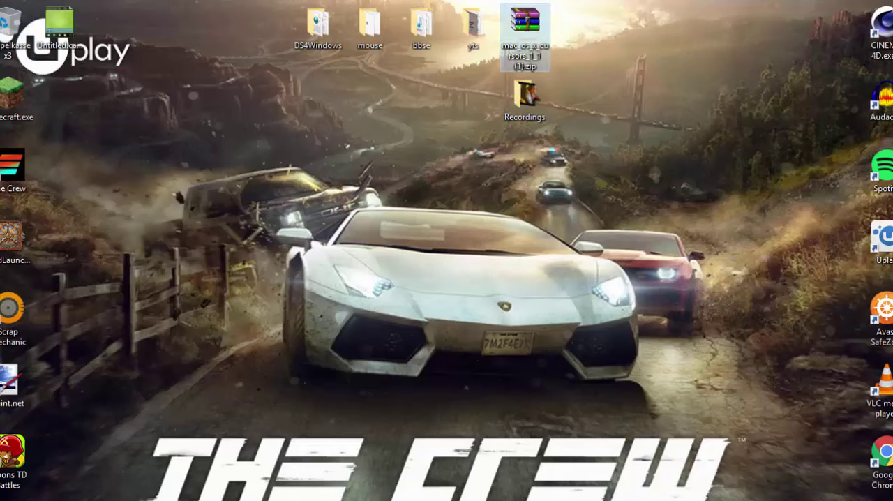
Extract the downloaded Mac OS X cursor zip with WinRAR into the mouse folder
drag(525, 35, 372, 240)
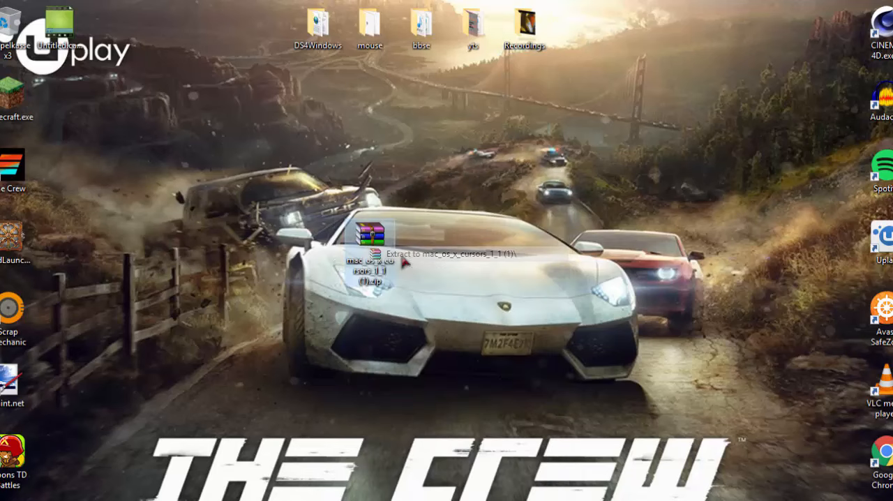
click(446, 252)
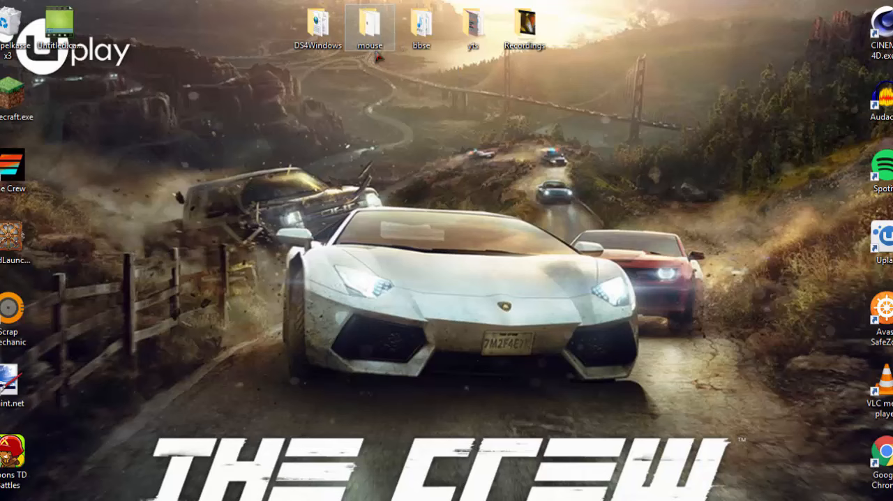
Reach the Mouse Properties Pointers tab via Personalise, Themes and Mouse pointer settings
right_click(370, 112)
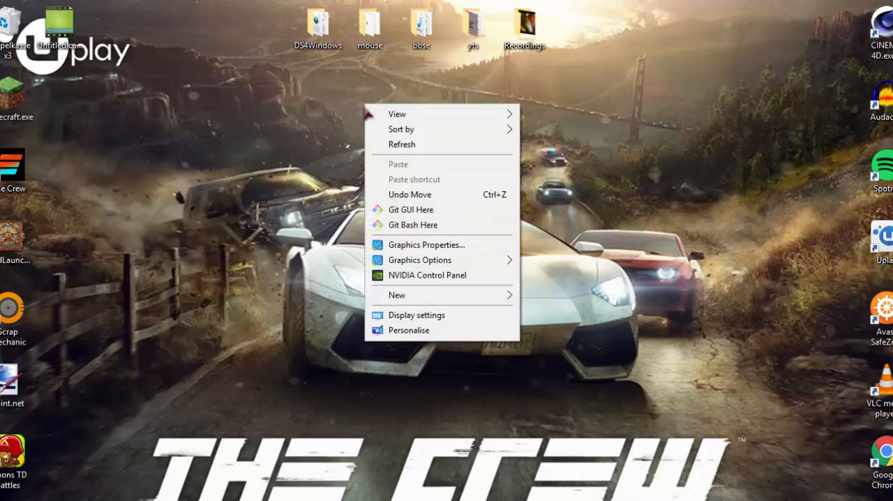
click(409, 330)
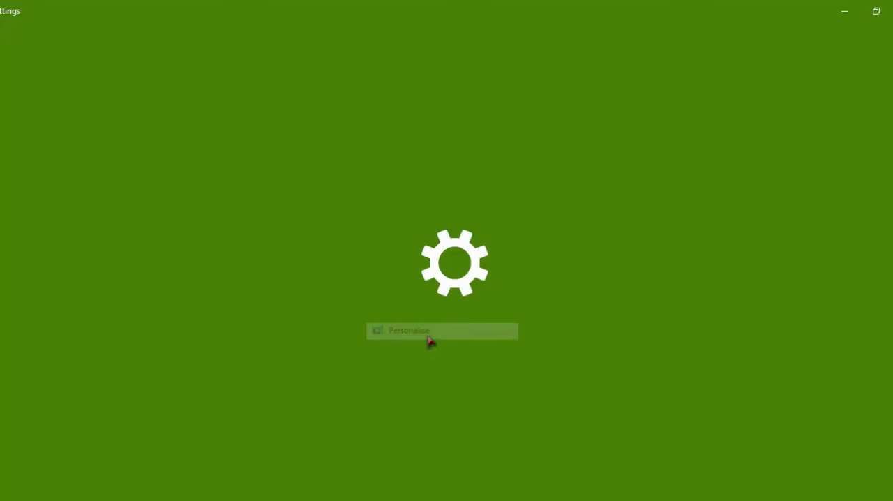
click(410, 330)
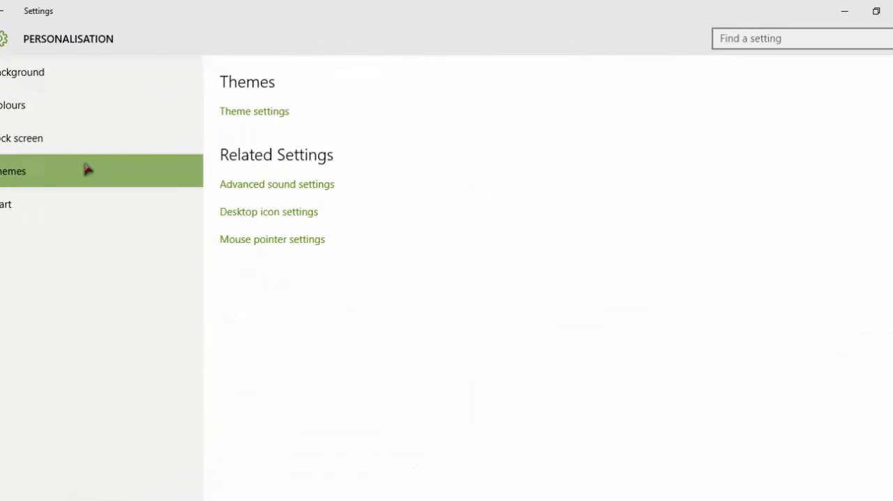
click(272, 239)
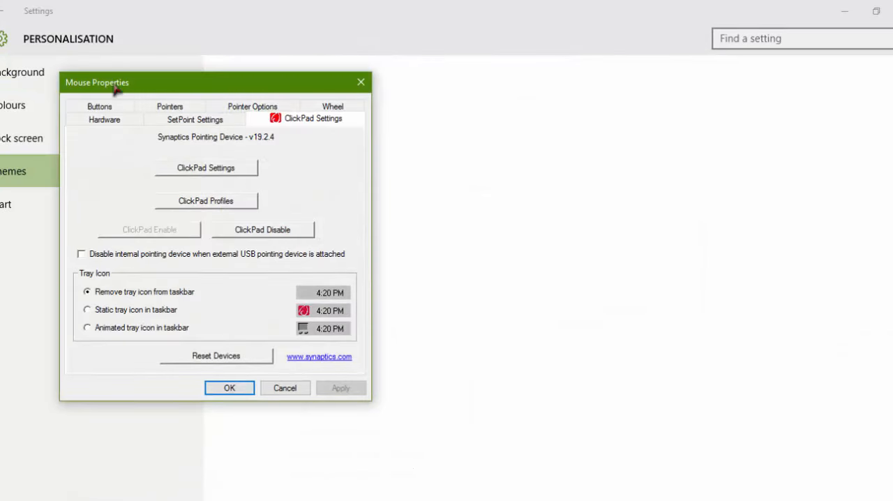
click(169, 106)
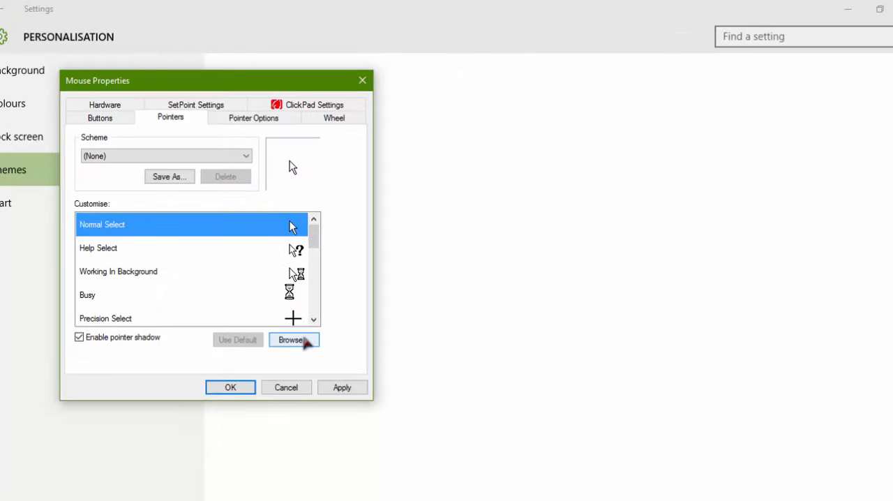
Browse for a Normal Select cursor into the Desktop's mouse folder
click(292, 340)
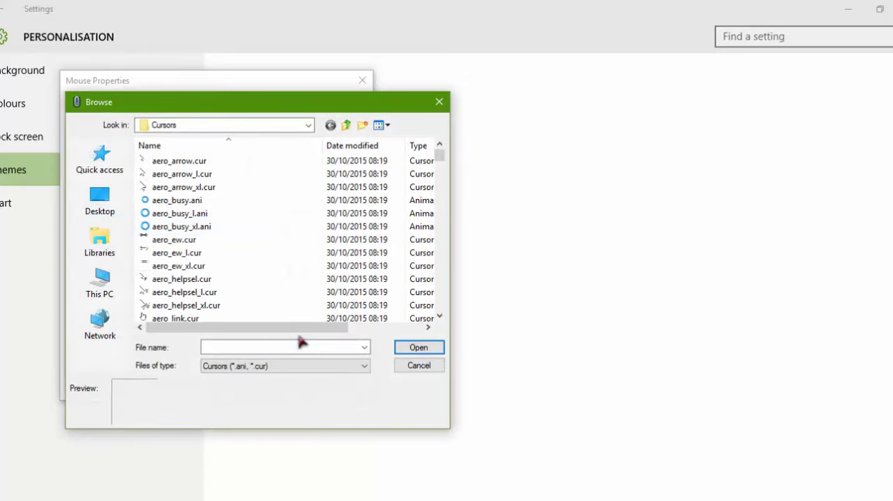
click(99, 201)
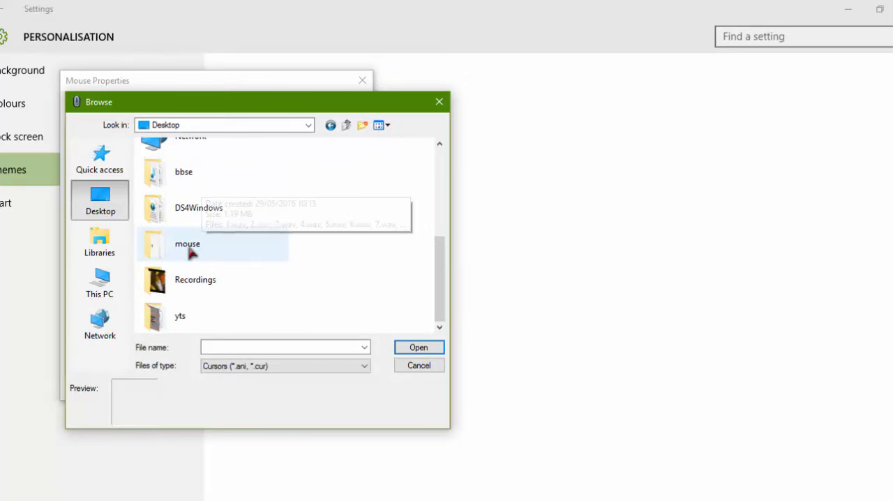
double_click(187, 243)
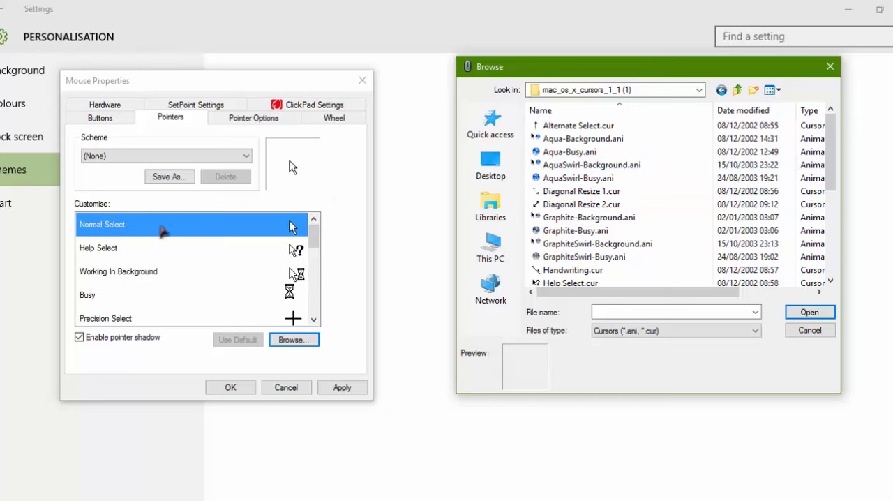
Assign Mac cursors to Normal Select, the next role, and Busy (Radioactive-Busy)
scroll(down, 3)
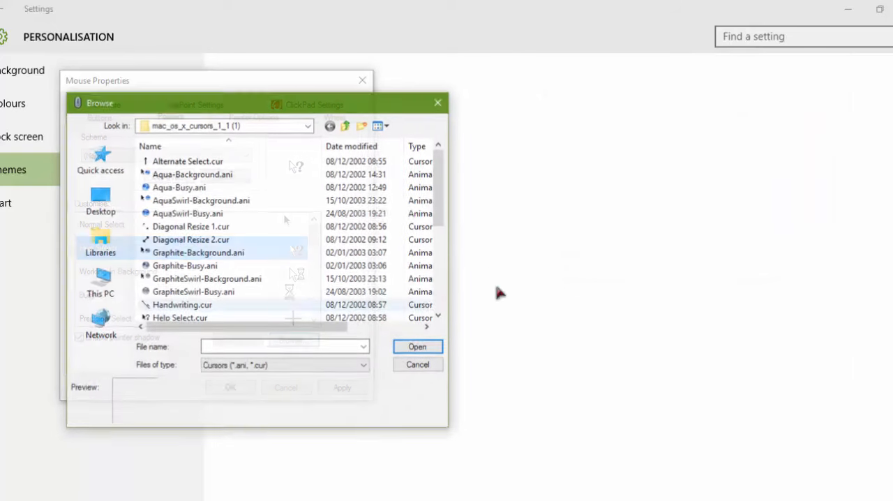
click(417, 364)
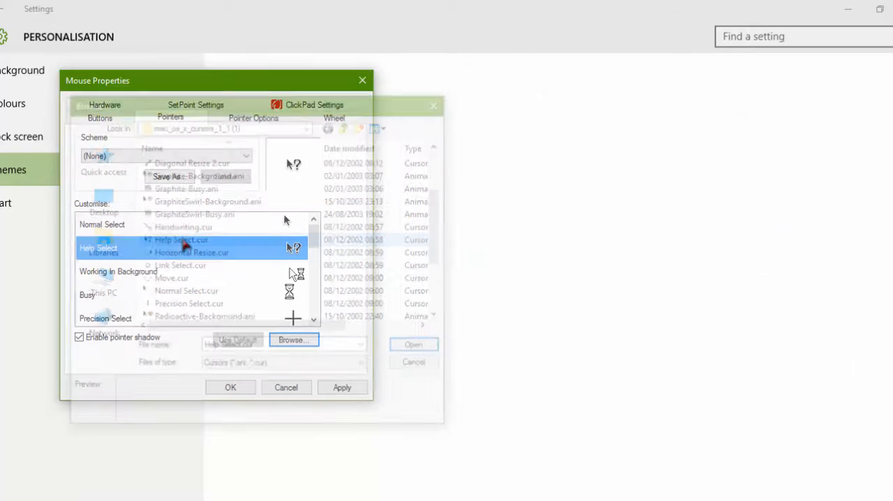
click(294, 340)
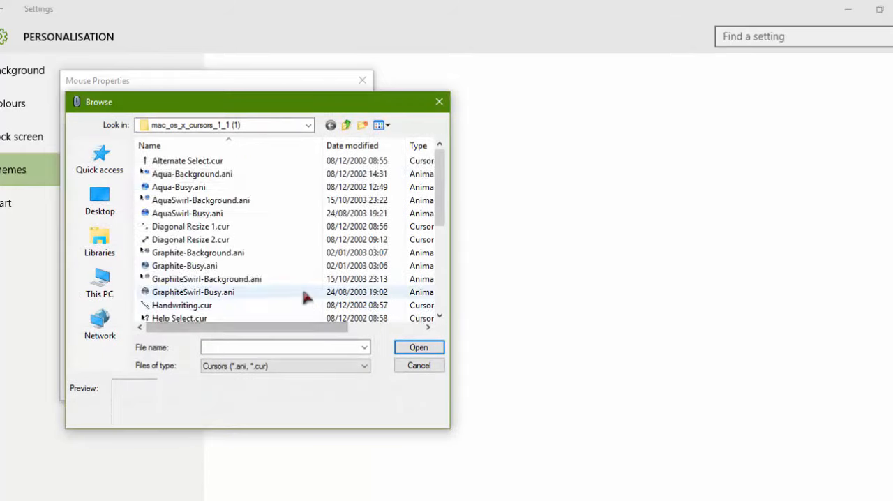
click(419, 365)
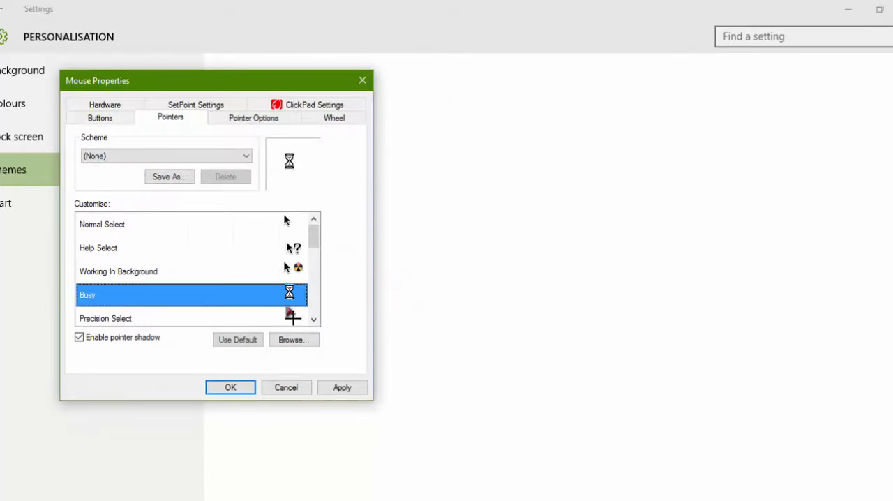
click(293, 340)
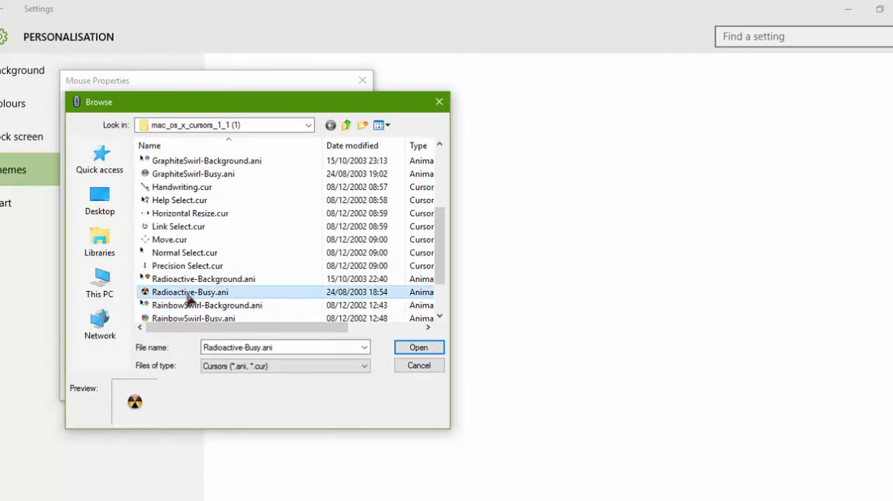
click(419, 347)
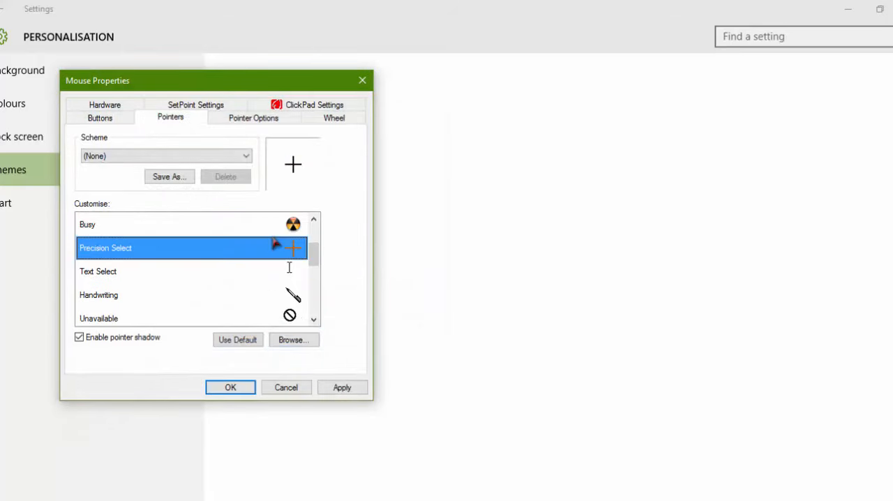
Assign Mac cursor files to Precision Select and Unavailable
click(293, 340)
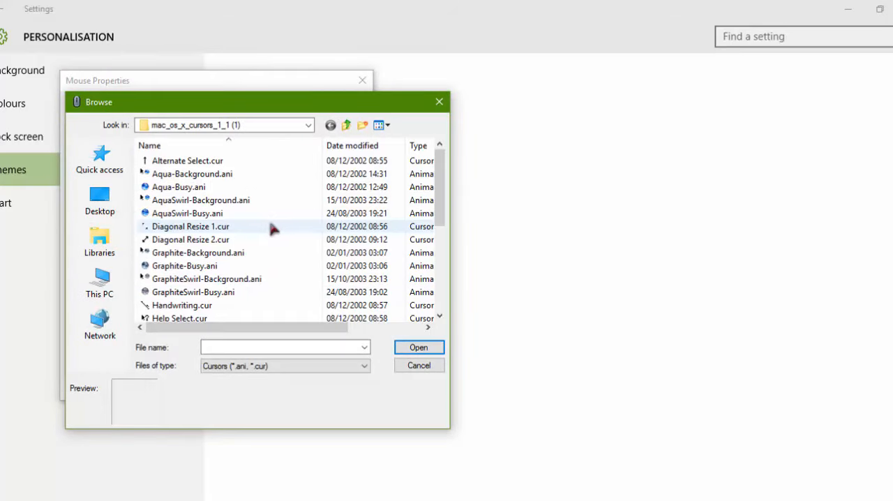
scroll(down, 3)
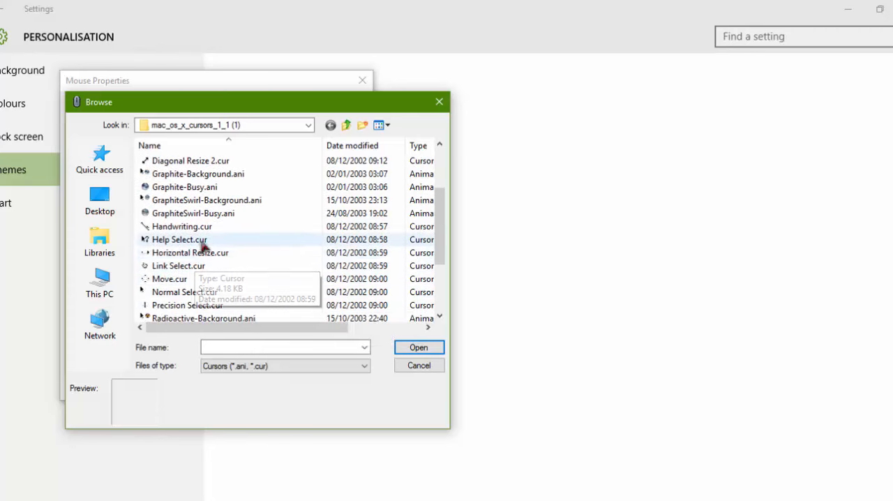
click(418, 365)
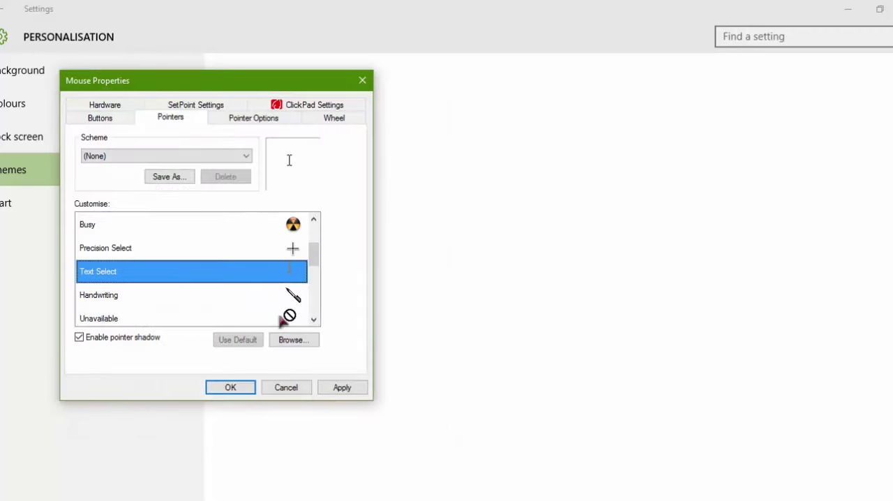
click(293, 340)
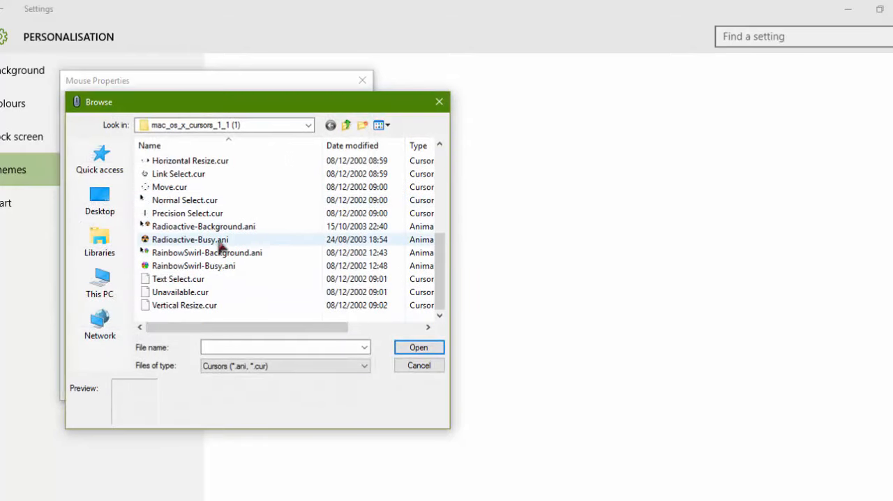
click(419, 365)
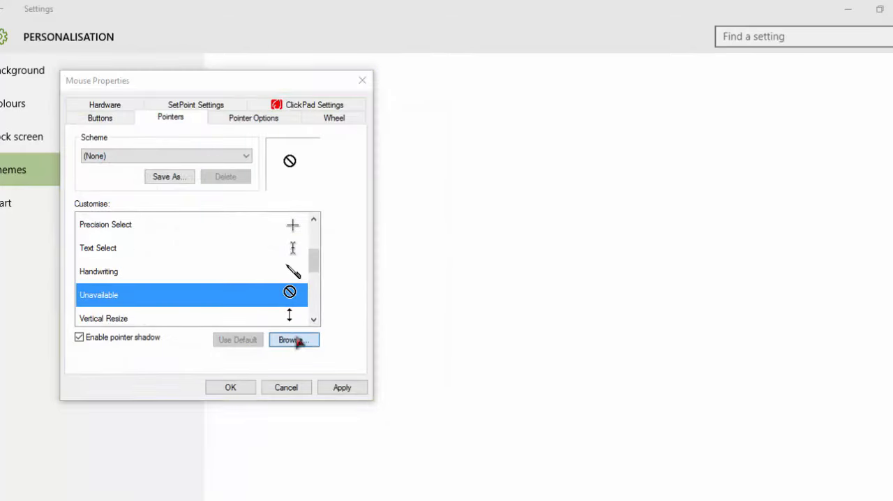
Browse for cursor files for the Handwriting and Vertical Resize roles
click(188, 272)
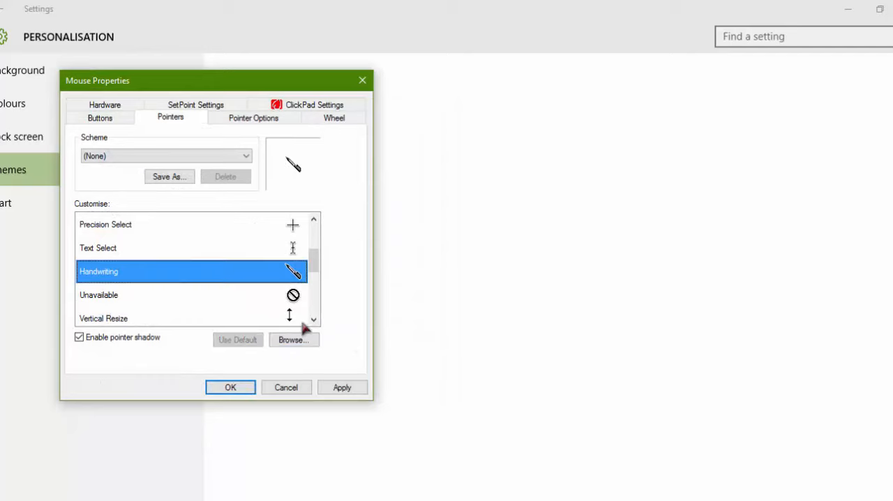
click(293, 340)
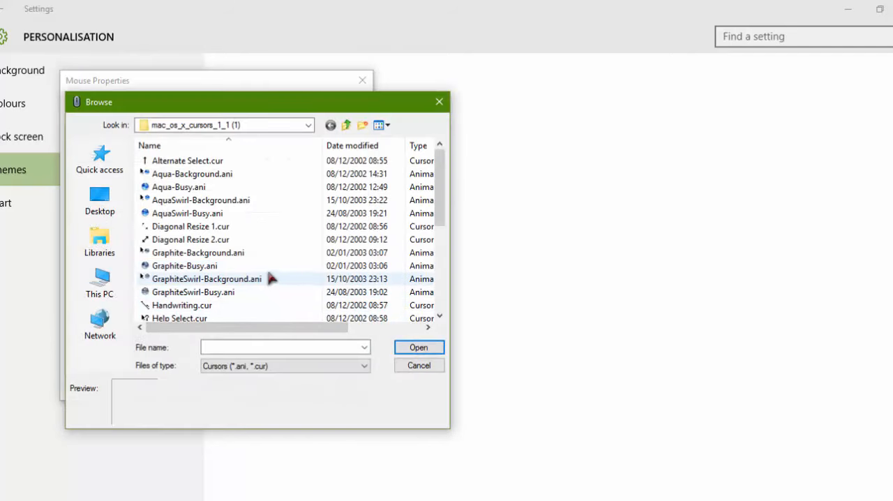
scroll(down, 3)
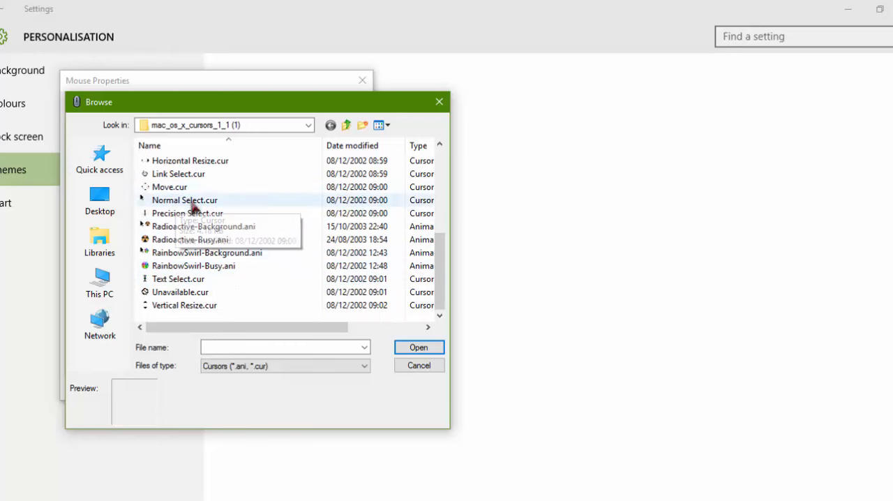
mouse_move(202, 213)
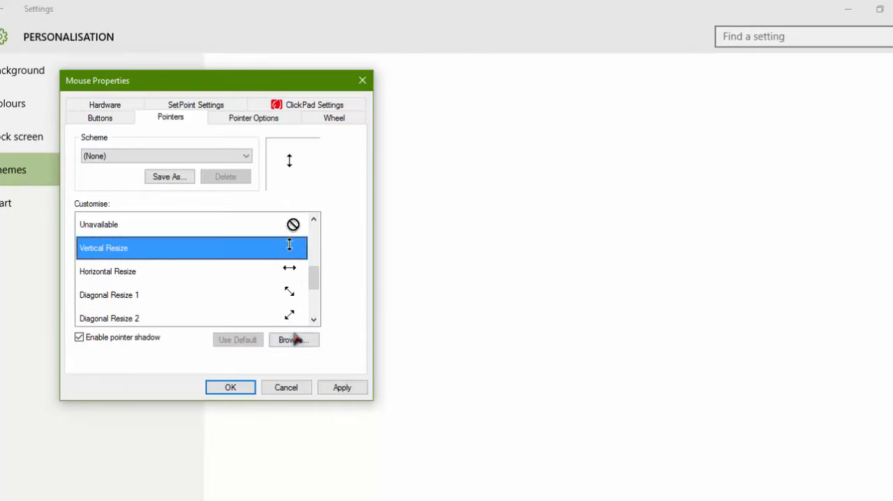
click(293, 340)
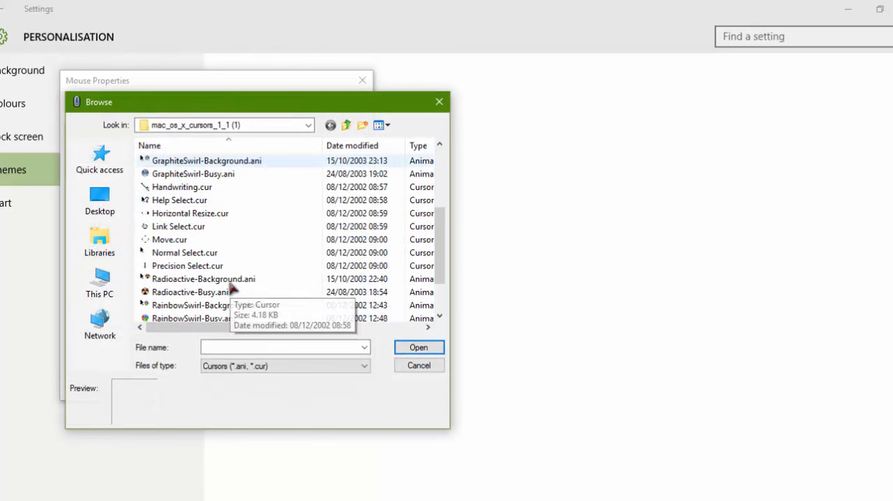
scroll(up, 3)
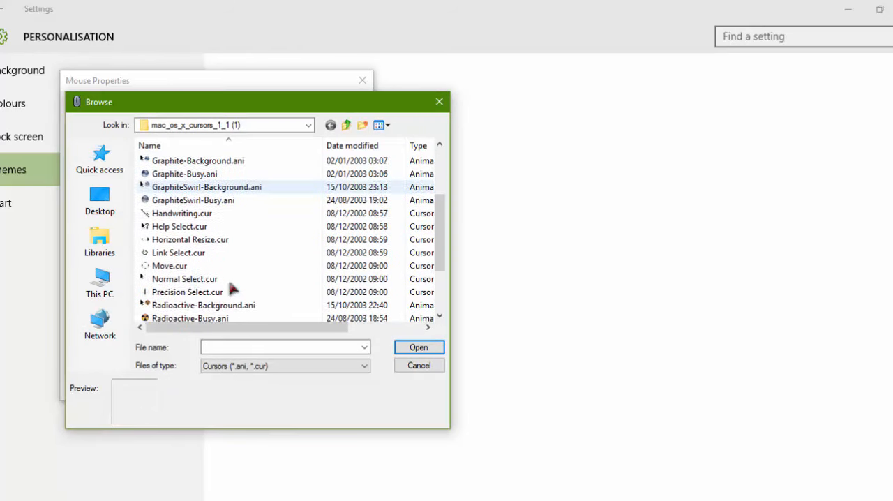
mouse_move(195, 278)
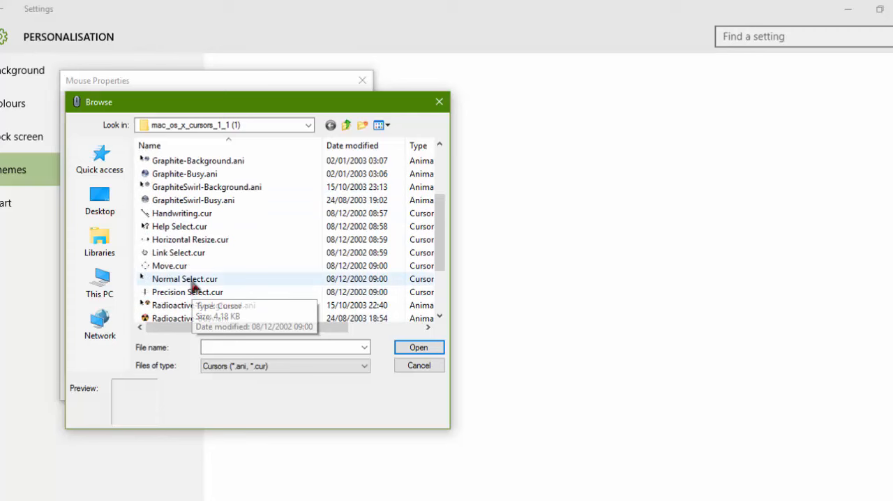
scroll(up, 3)
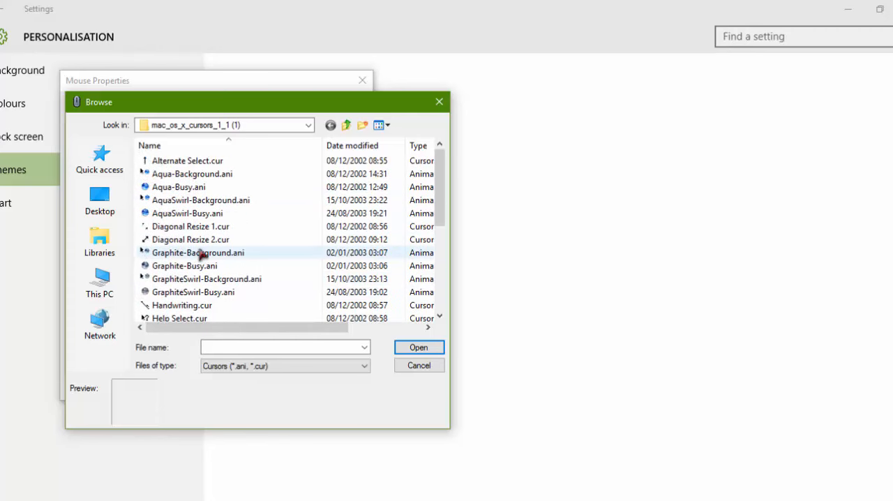
scroll(down, 3)
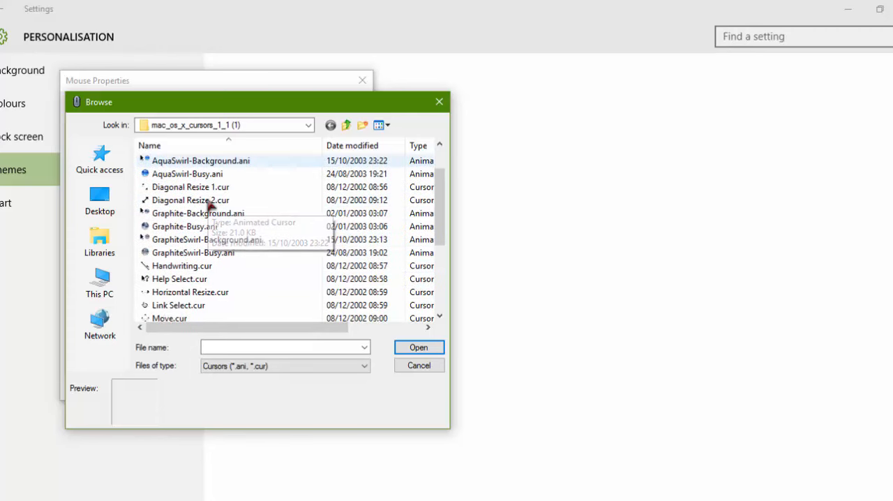
scroll(down, 3)
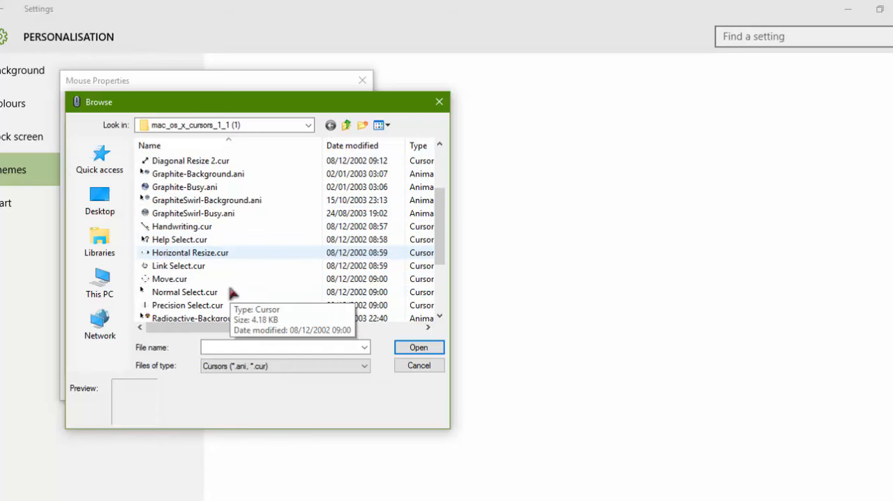
scroll(down, 3)
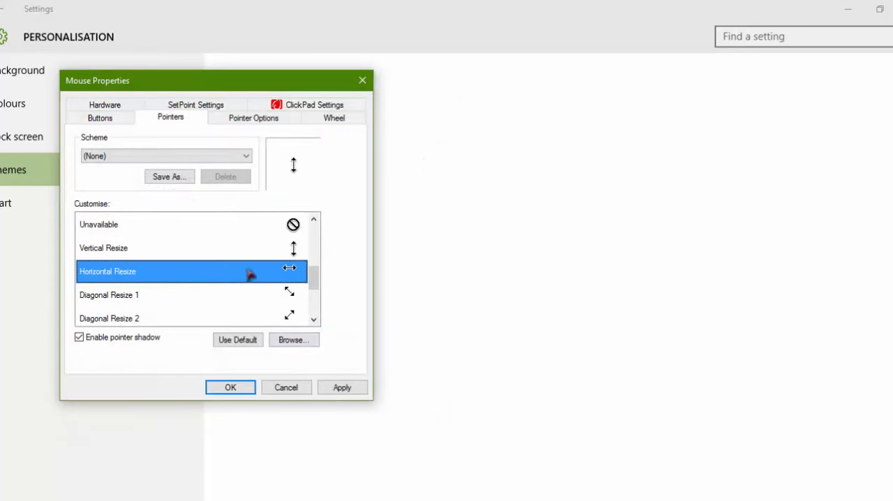
Assign Mac cursors to Horizontal Resize, Diagonal Resize 1 and Move
click(293, 340)
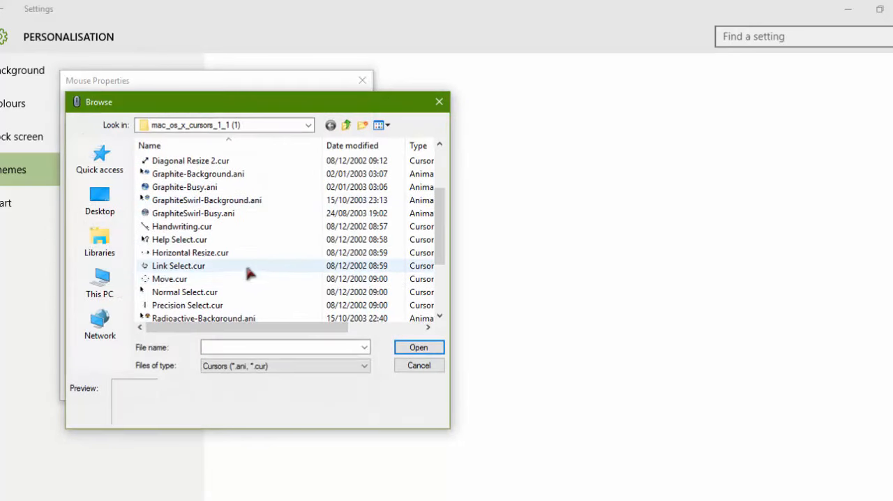
click(419, 365)
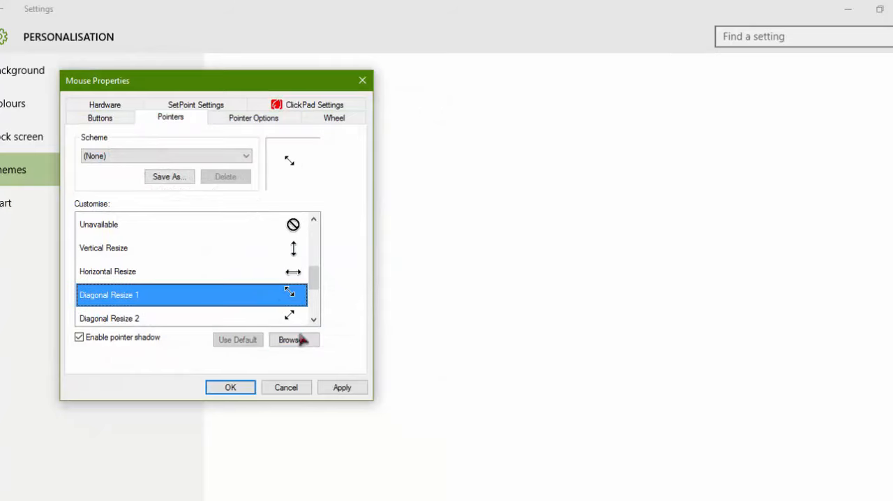
click(294, 340)
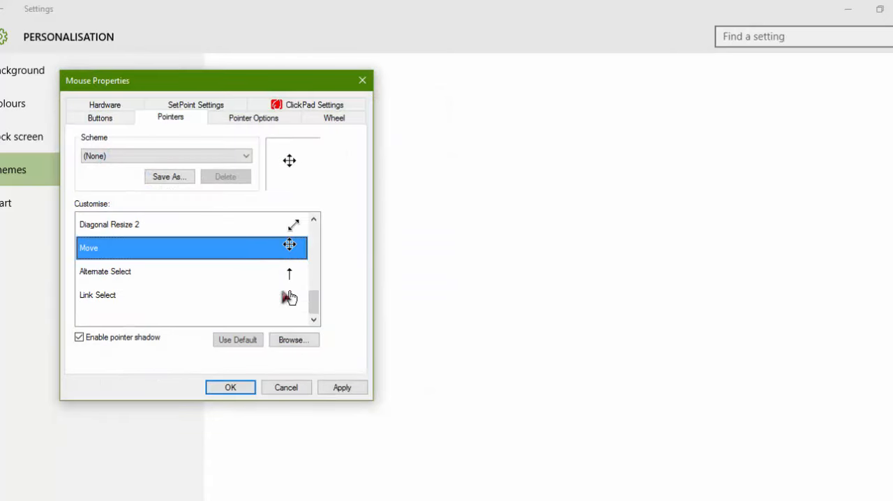
click(293, 340)
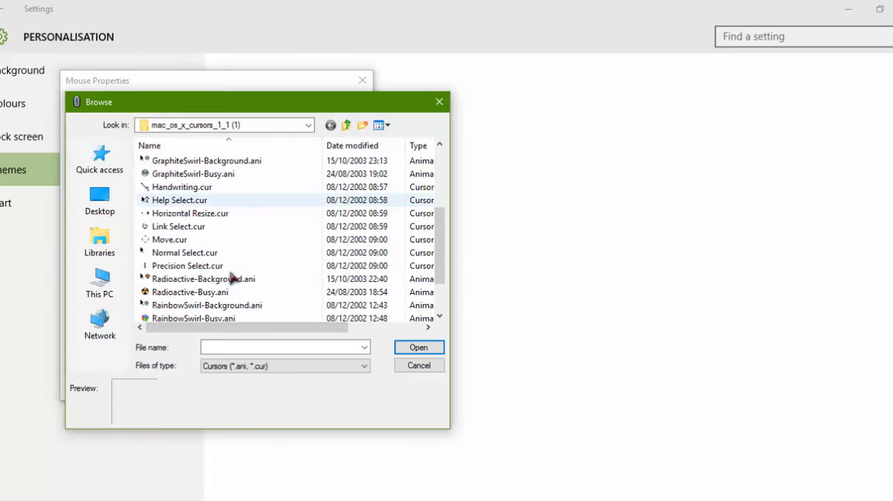
click(418, 365)
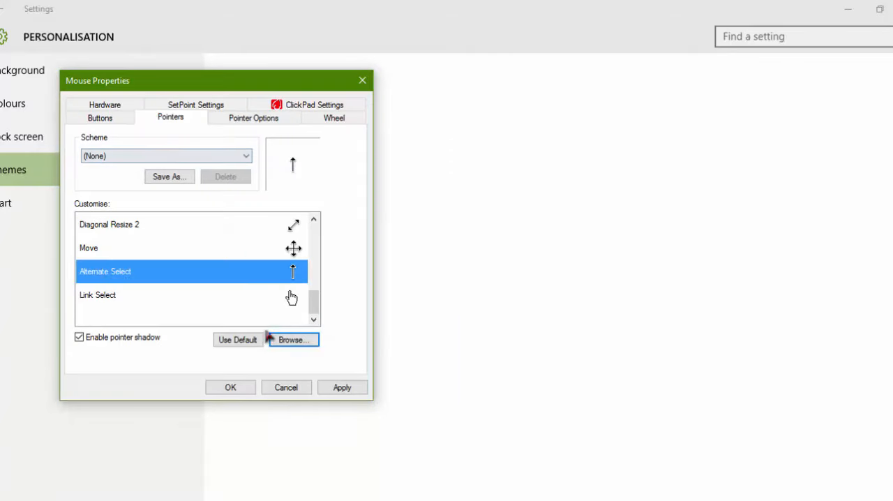
Load cursors for Alternate Select, Link Select and Handwriting, then apply all changes
click(292, 340)
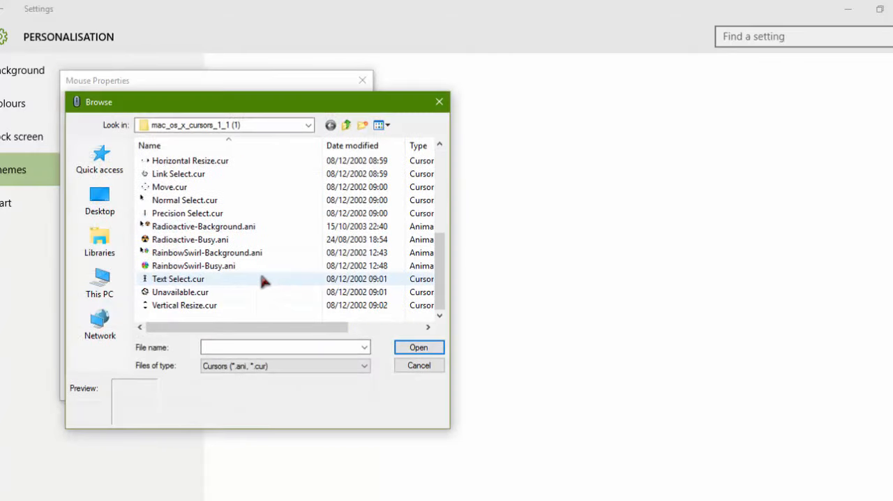
mouse_move(174, 174)
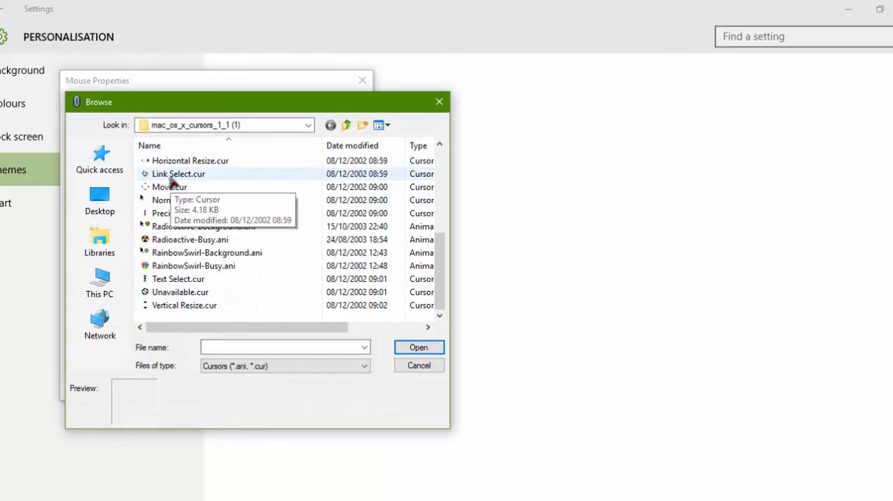
click(419, 365)
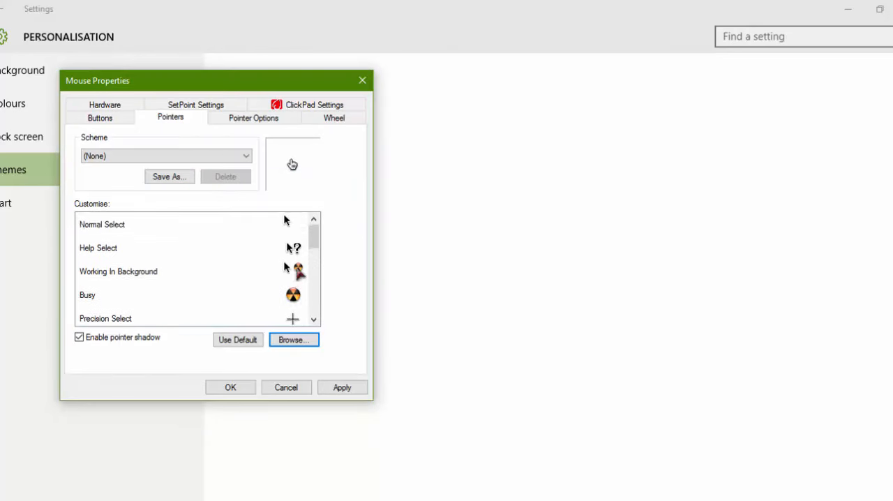
click(293, 340)
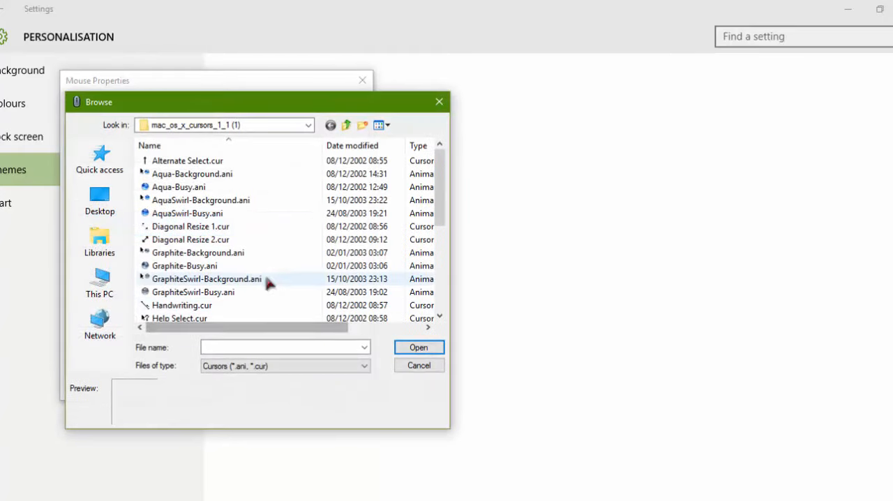
mouse_move(182, 304)
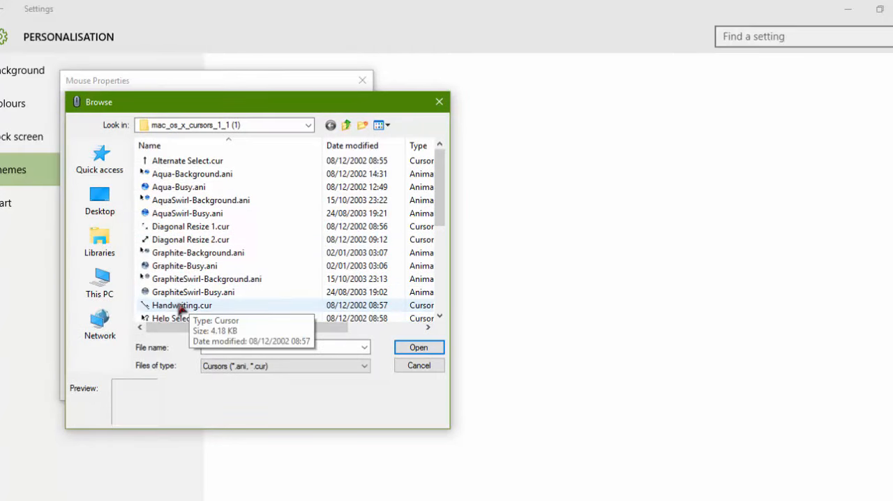
click(418, 347)
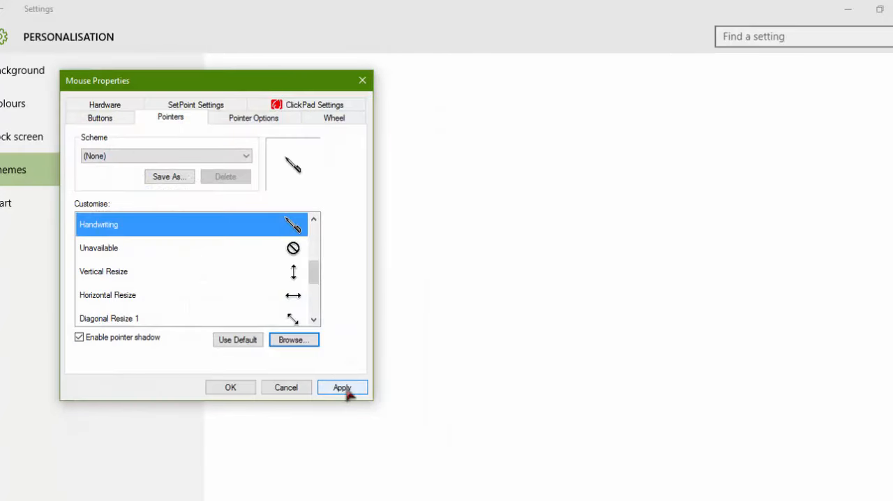
click(342, 387)
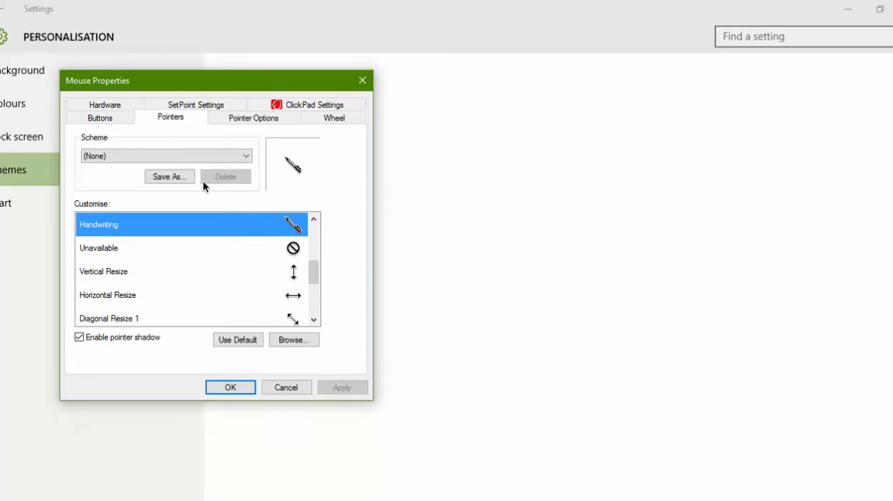
Save the pointer set as scheme 'mac cursor', apply it, and close Mouse Properties
click(168, 176)
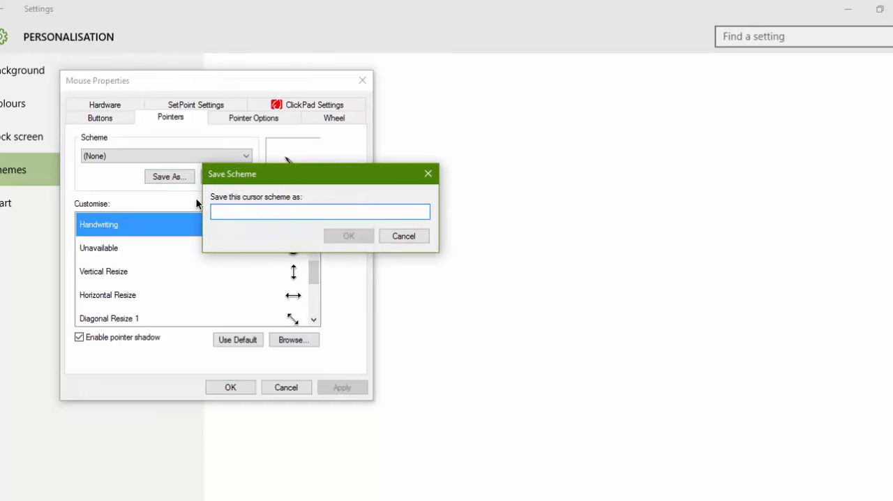
text(mac cursor)
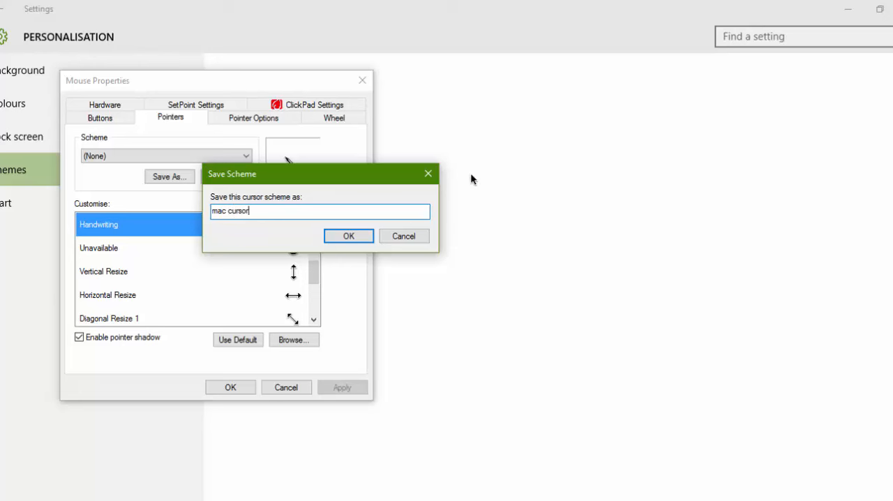
click(348, 236)
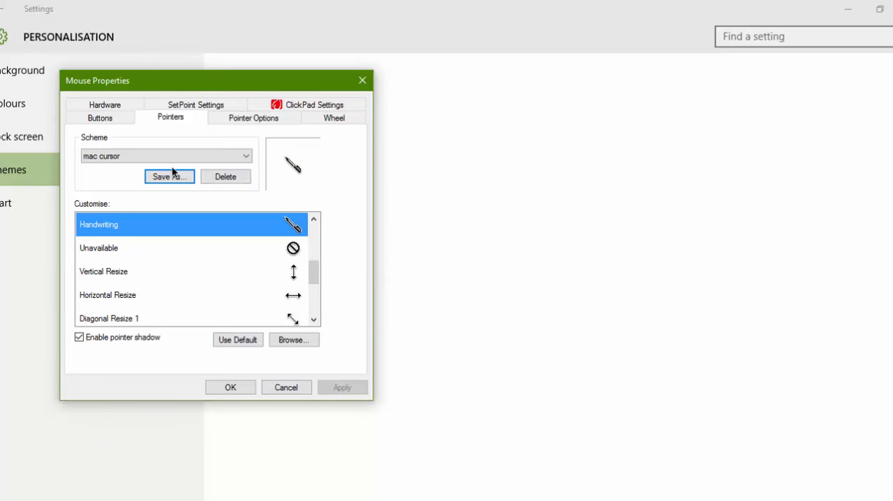
click(342, 387)
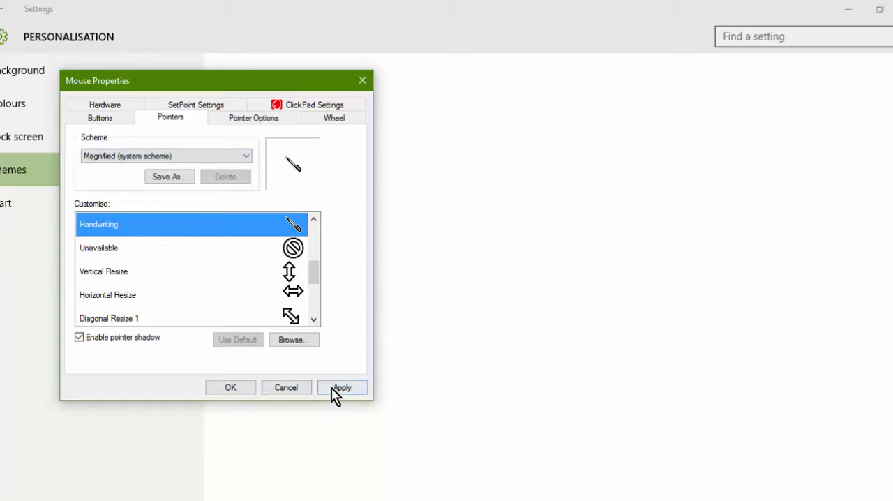
click(341, 387)
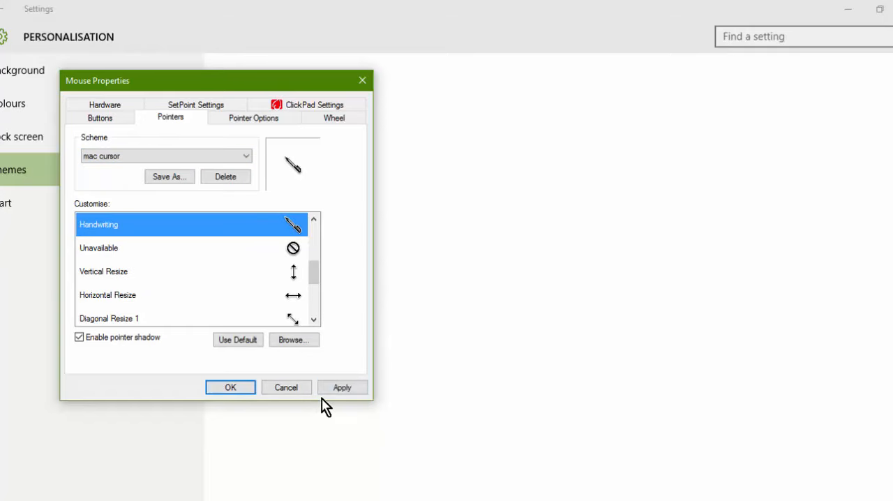
click(286, 387)
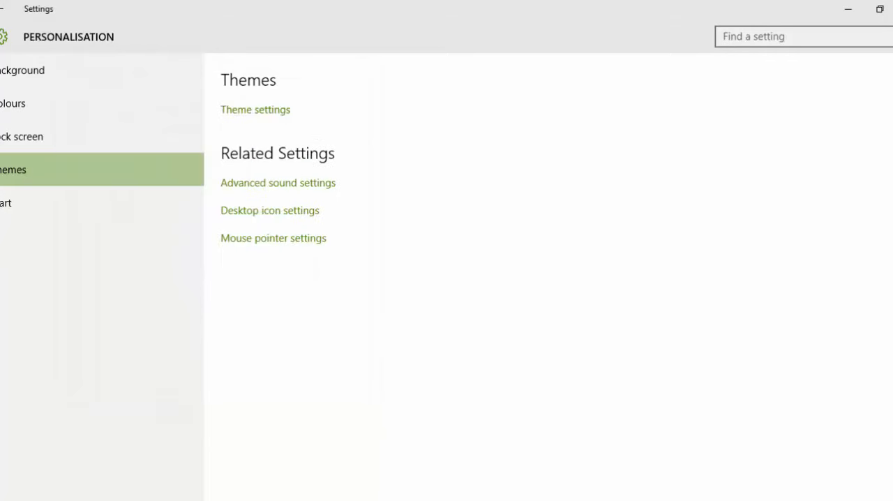